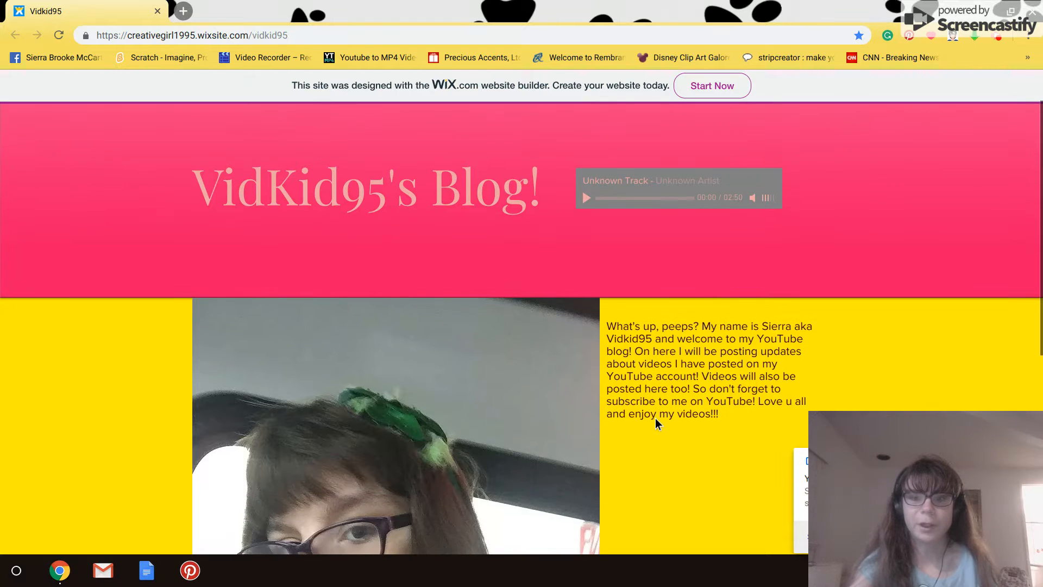
- Scroll down through the blog's current page
scroll("down", 3)
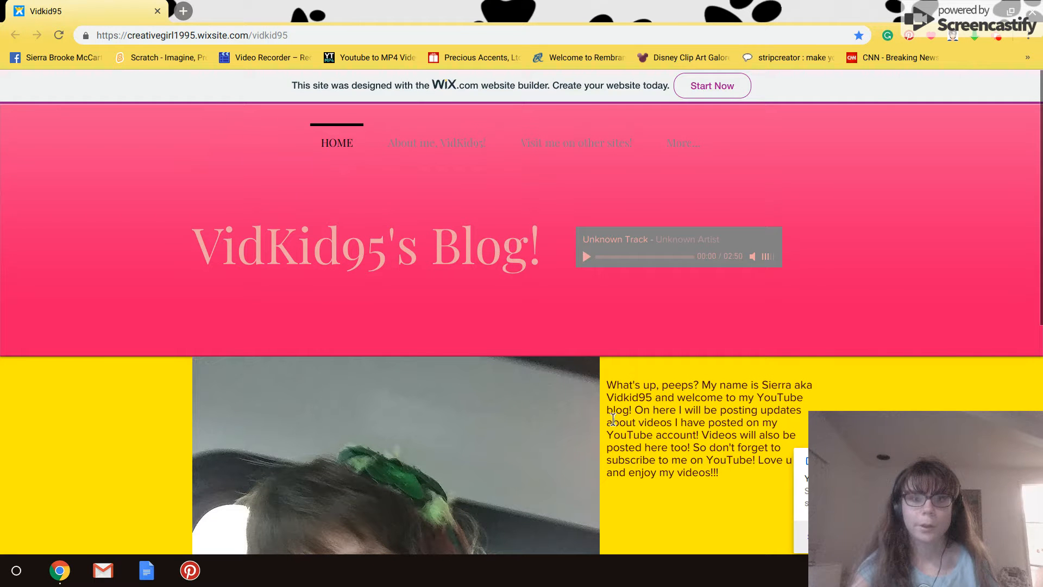
scroll("down", 3)
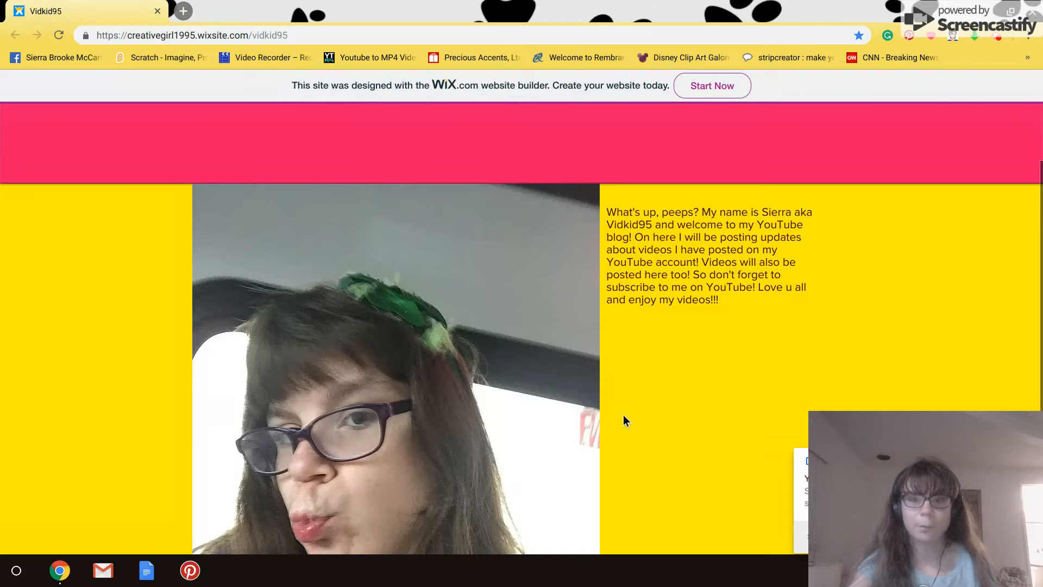
scroll("down", 3)
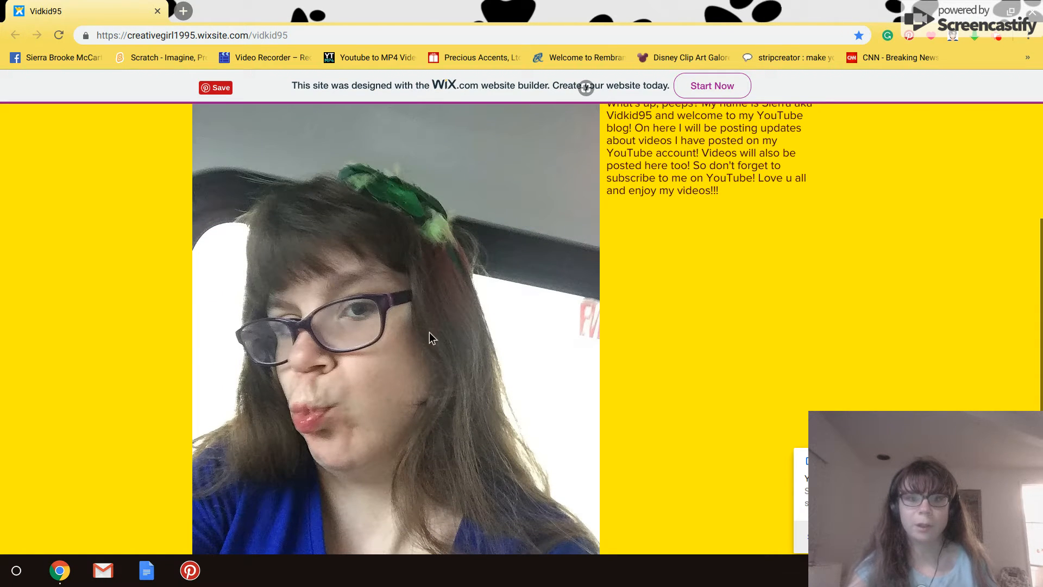
scroll("down", 3)
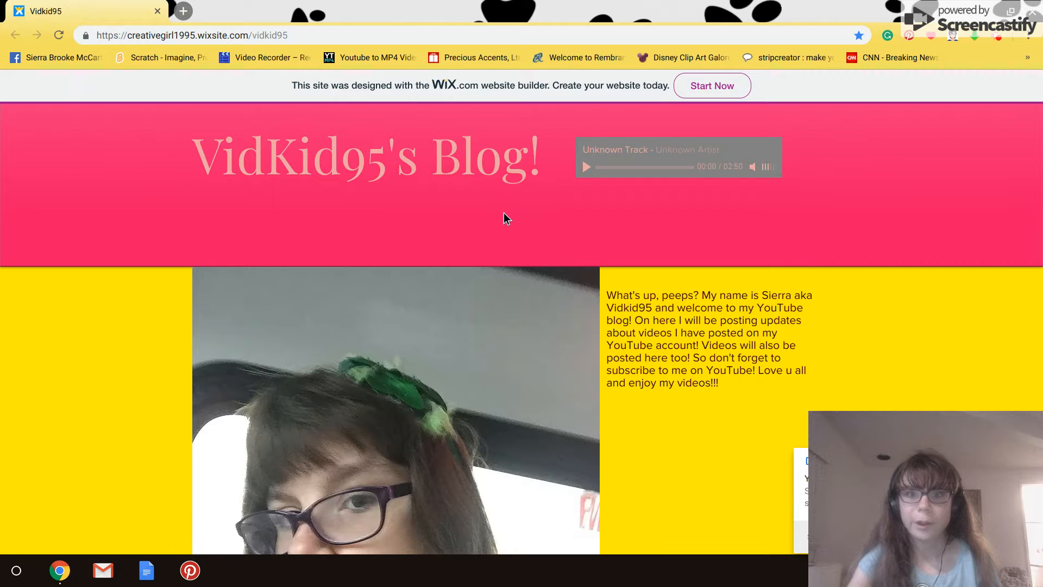
scroll("down", 3)
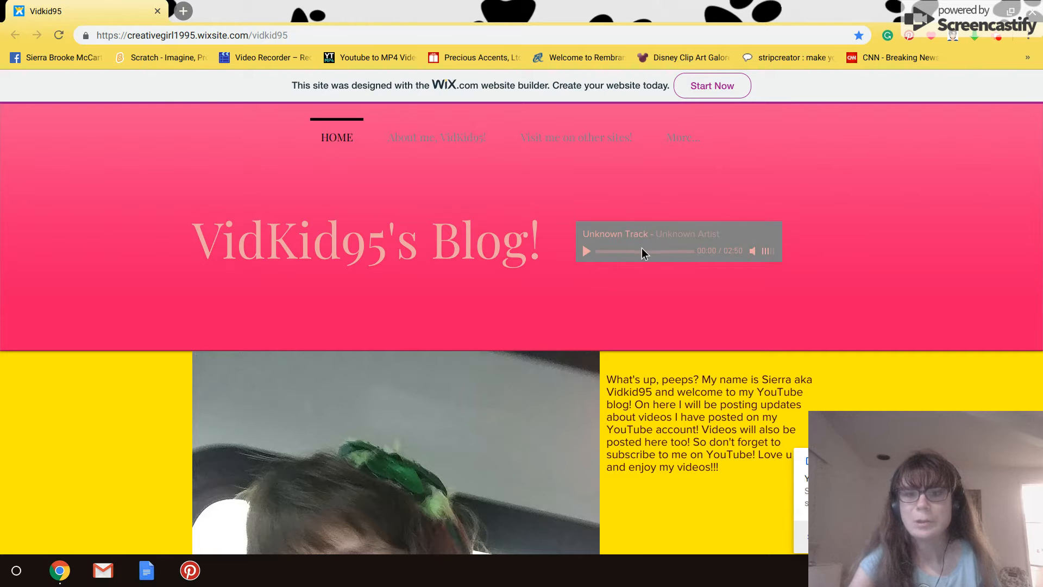
mouse_move(497, 189)
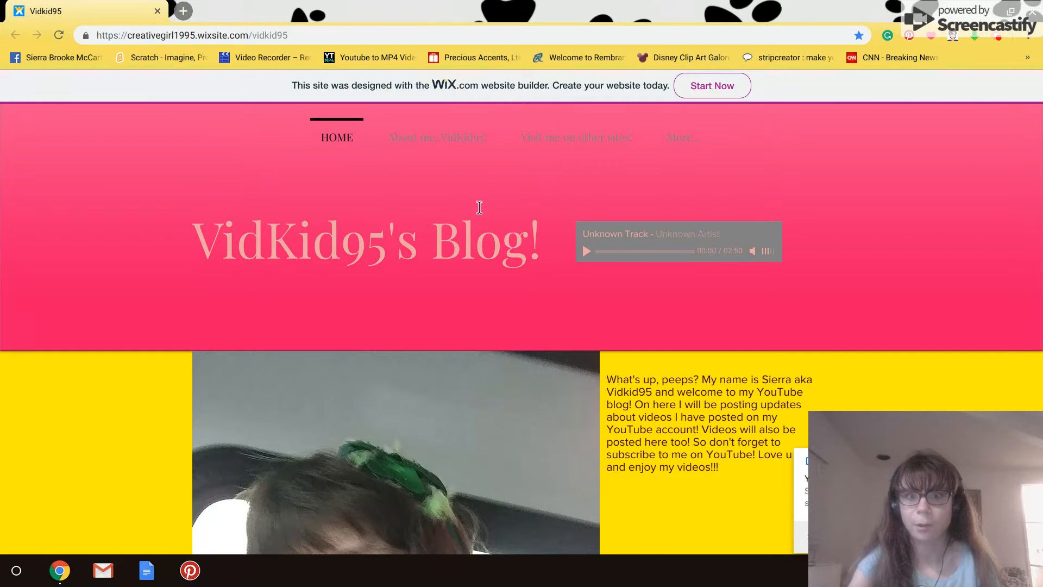
- Open About me, VidKid95! and scroll past its logo, photo and introduction
left_click(436, 136)
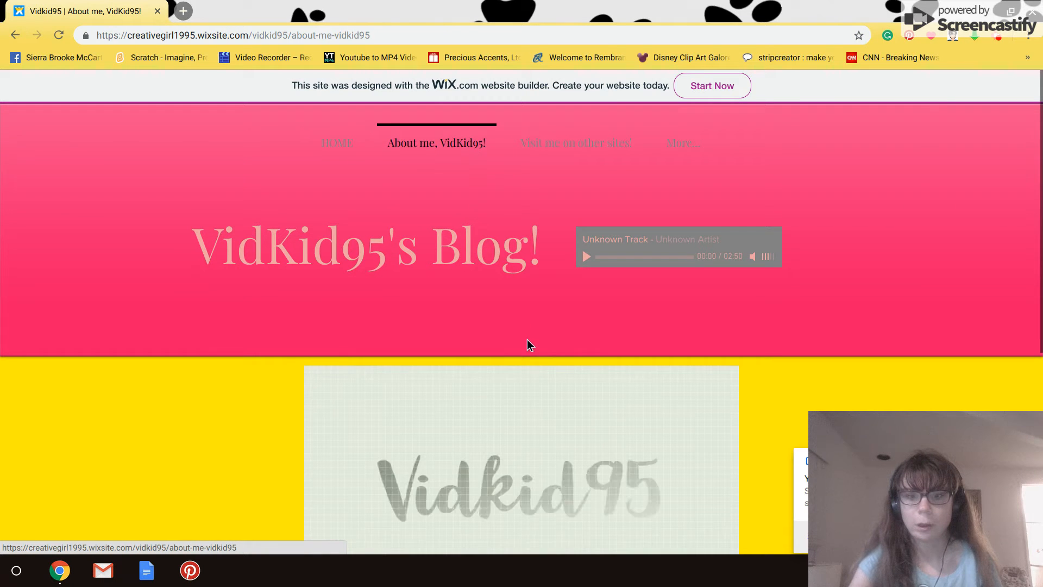
scroll("down", 3)
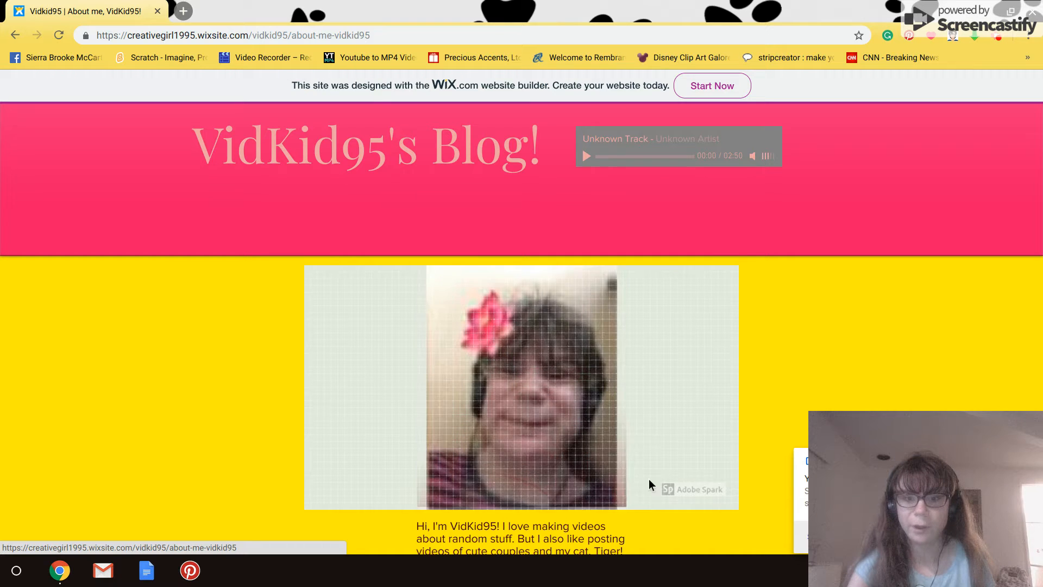
scroll("down", 3)
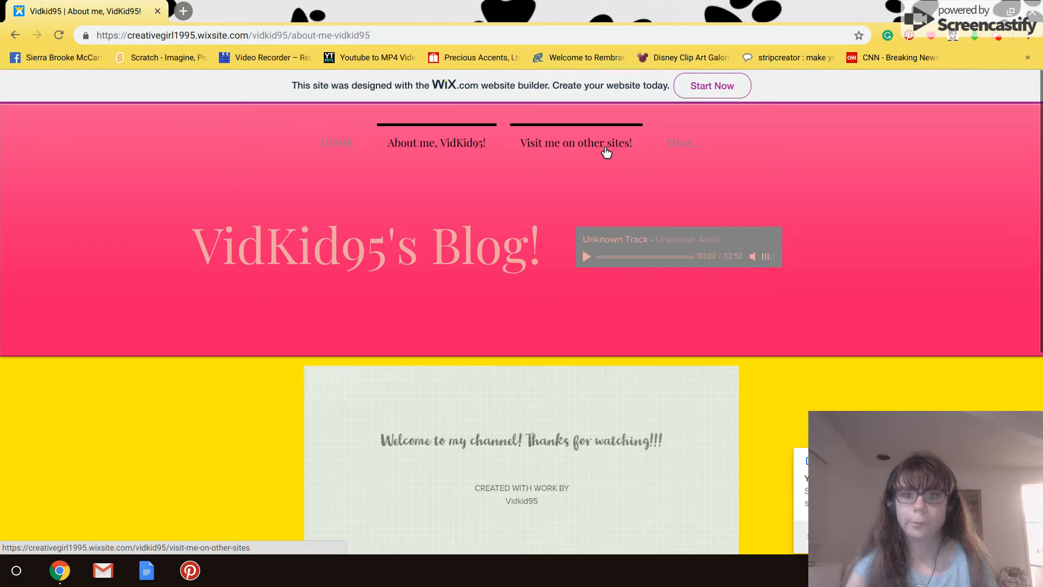
- Open Visit me on other sites! to view its YouTube, Facebook and Instagram links
left_click(575, 142)
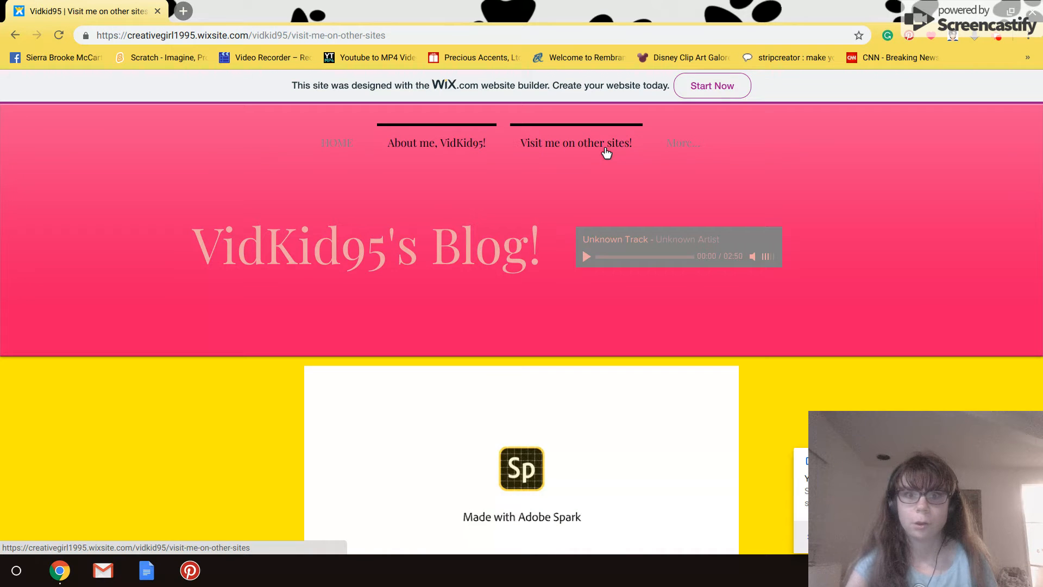
left_click(575, 143)
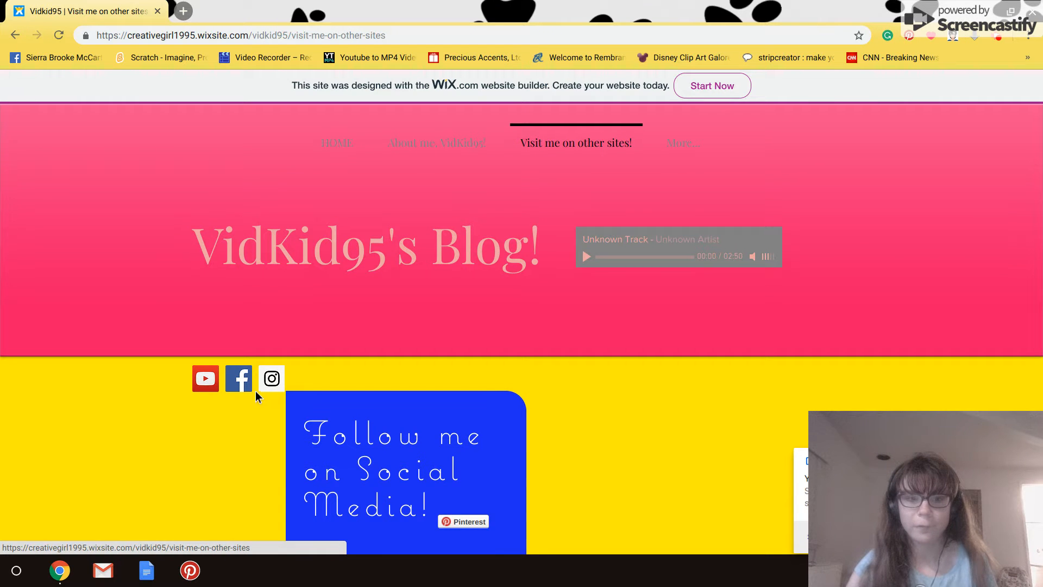
mouse_move(333, 418)
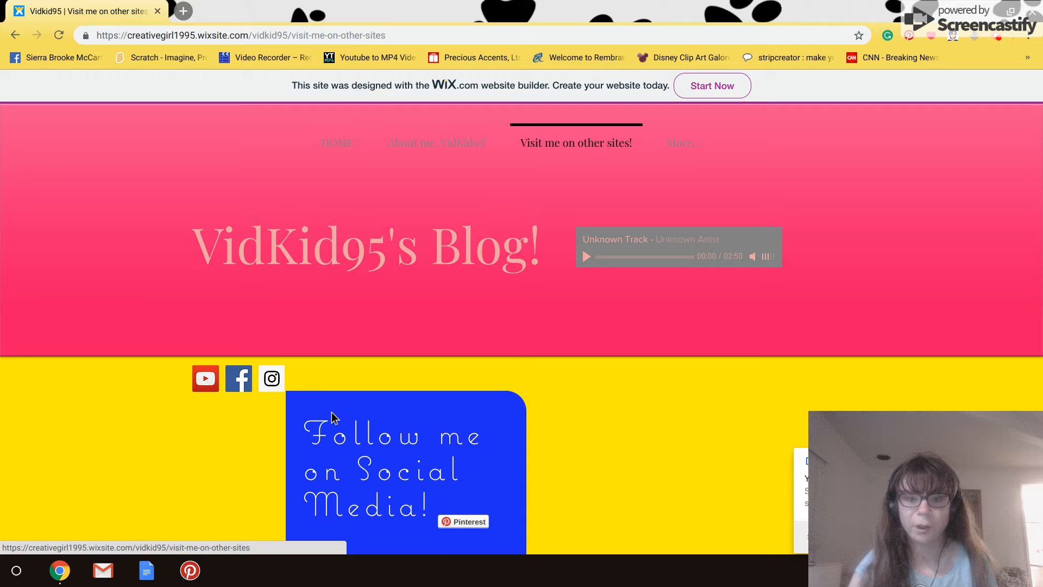
left_click(682, 142)
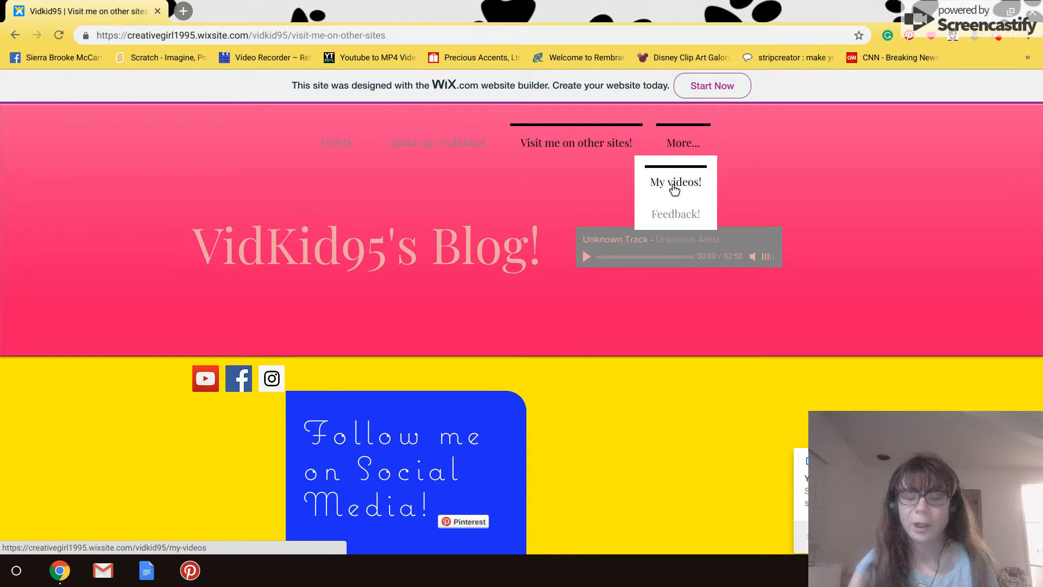
- Open My videos! from the More menu, scroll its vlogger video, then reopen More
left_click(675, 181)
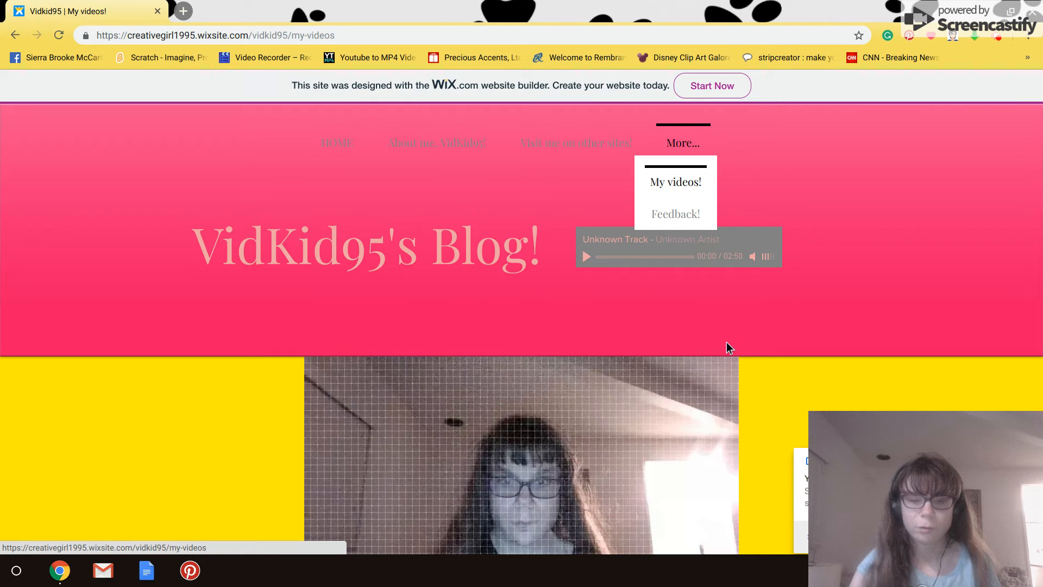
scroll("down", 3)
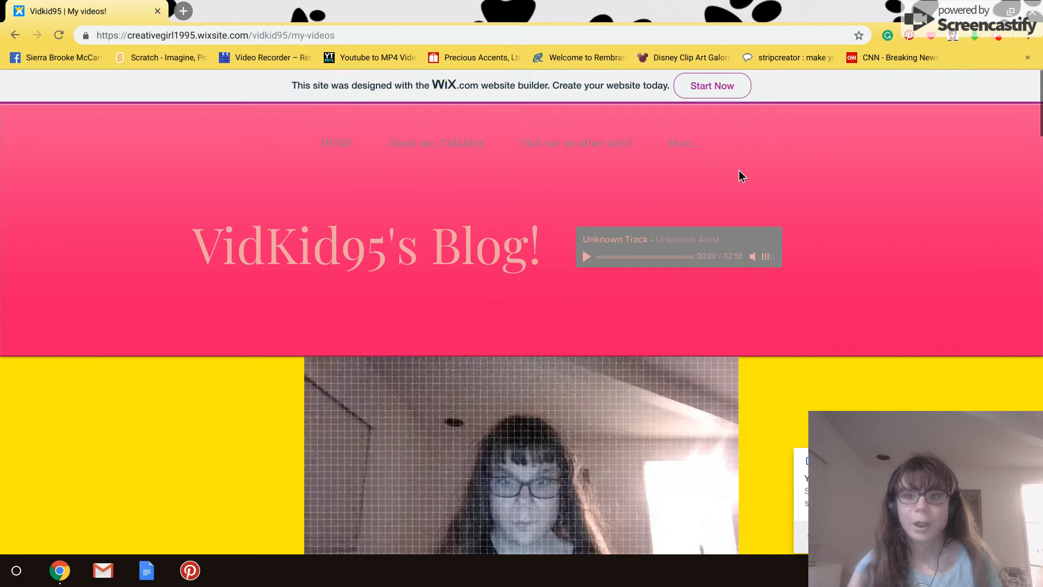
left_click(682, 143)
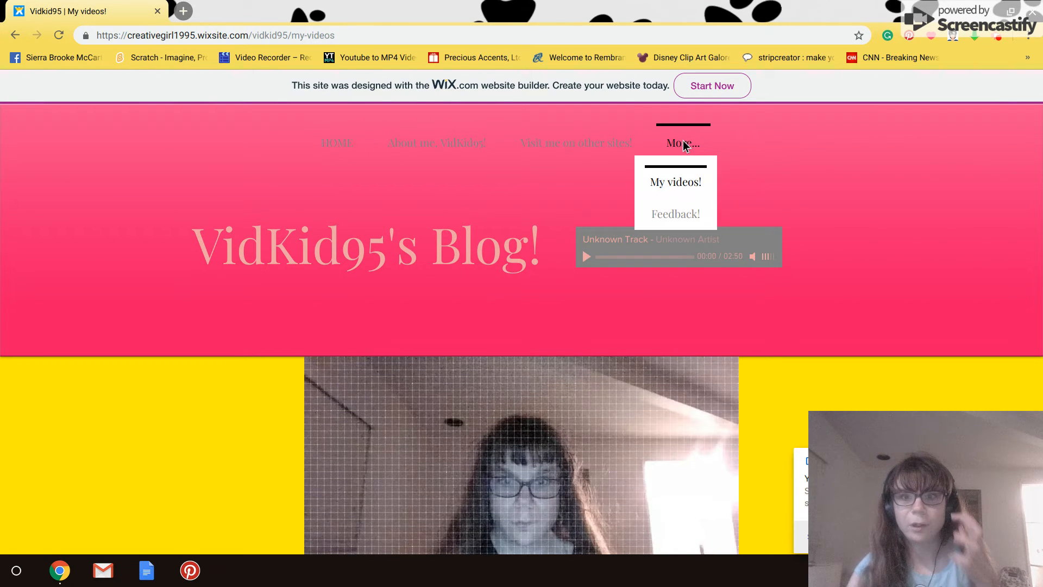
mouse_move(674, 213)
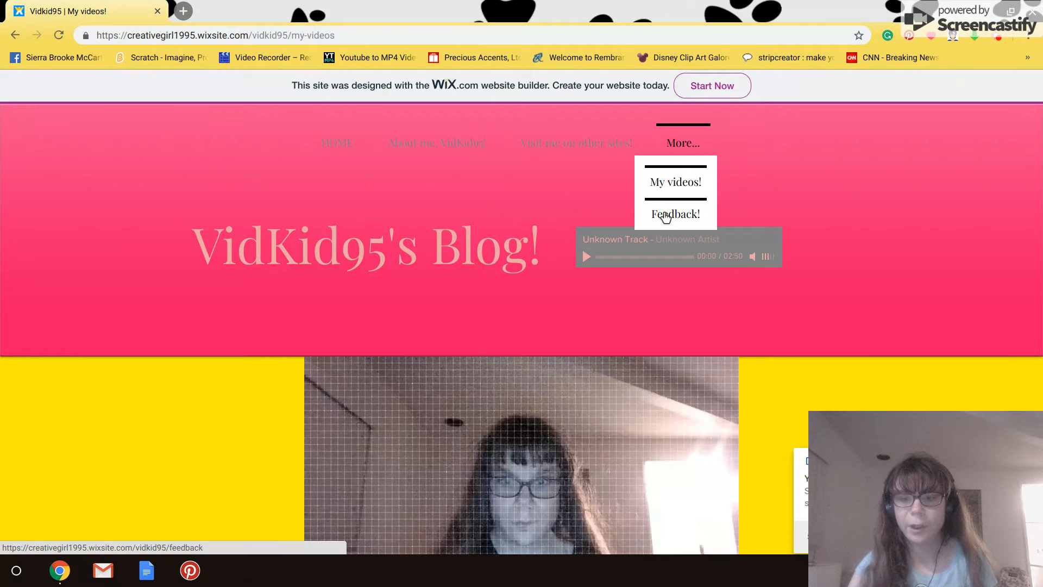
- Open the Feedback page and scroll down to the comment area
left_click(674, 214)
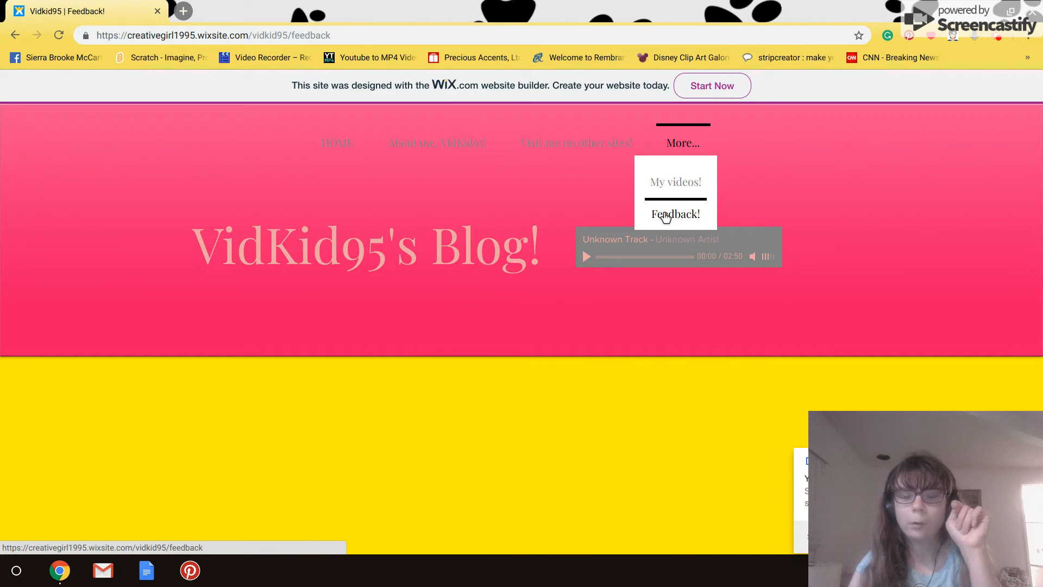
left_click(674, 214)
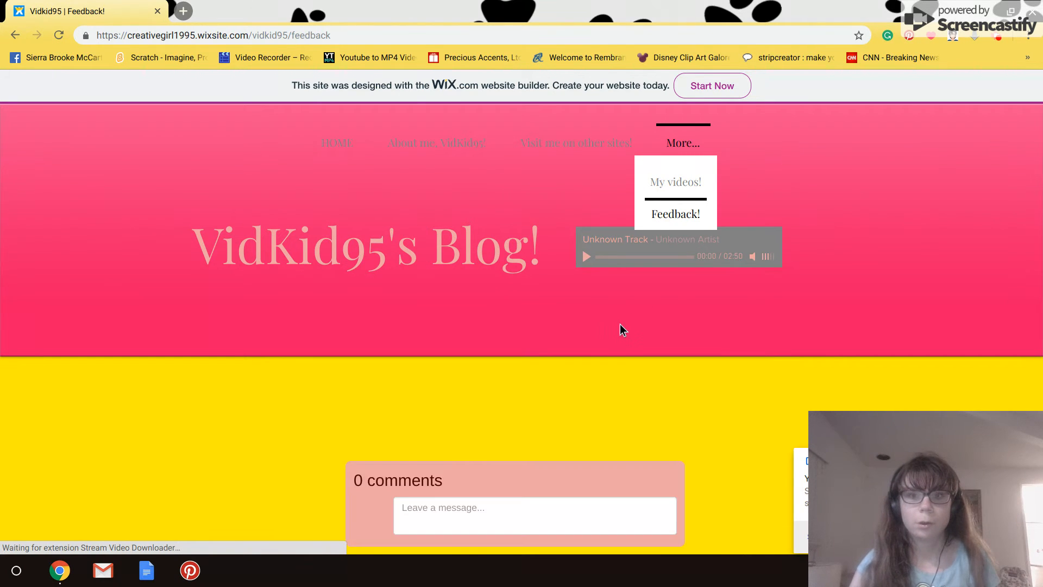
scroll("down", 3)
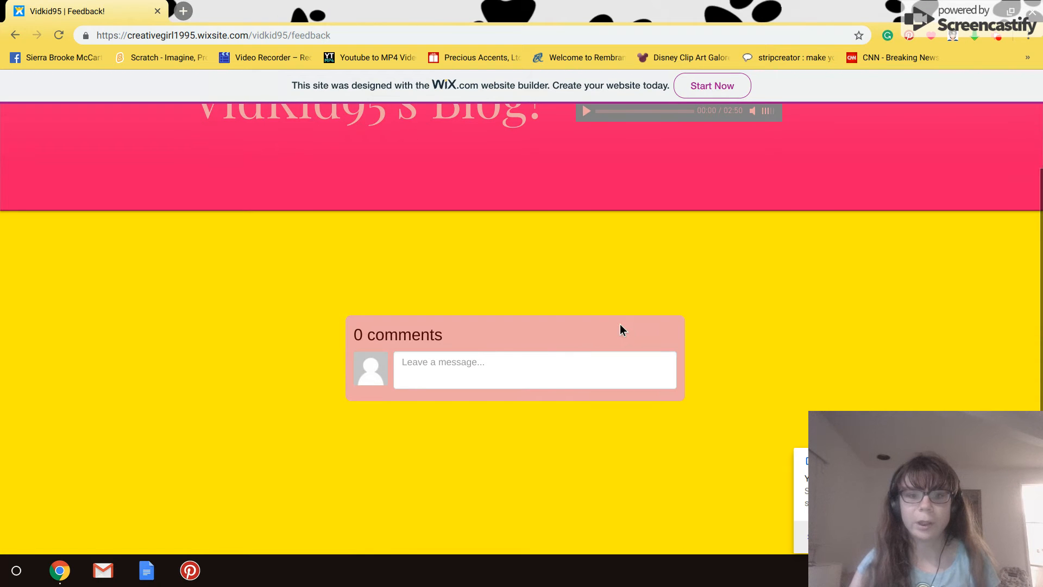
- Type 'Hi great blog!!!' in Leave a message and select the Your name field
left_click(533, 369)
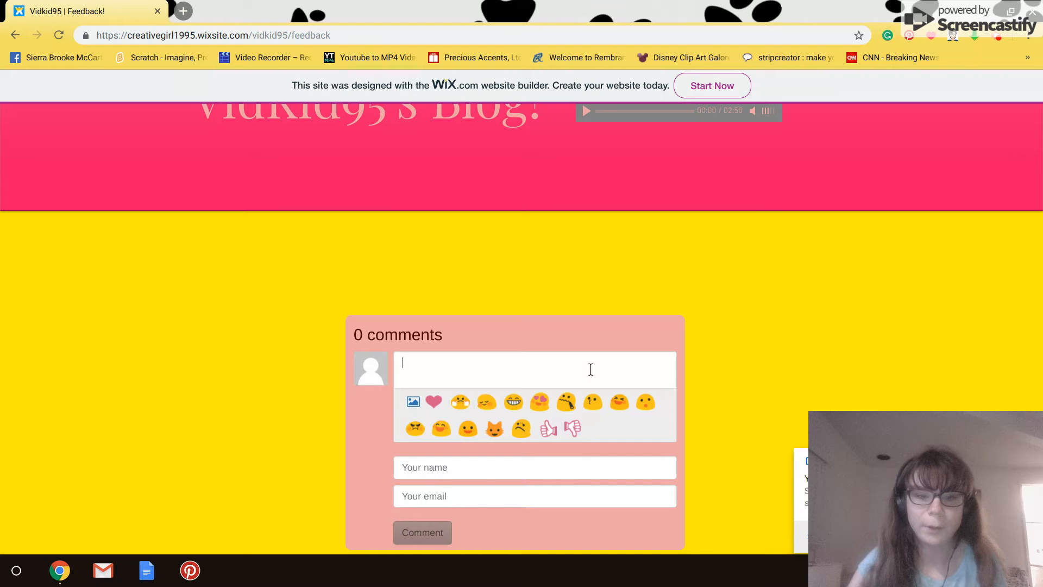
type("Hi")
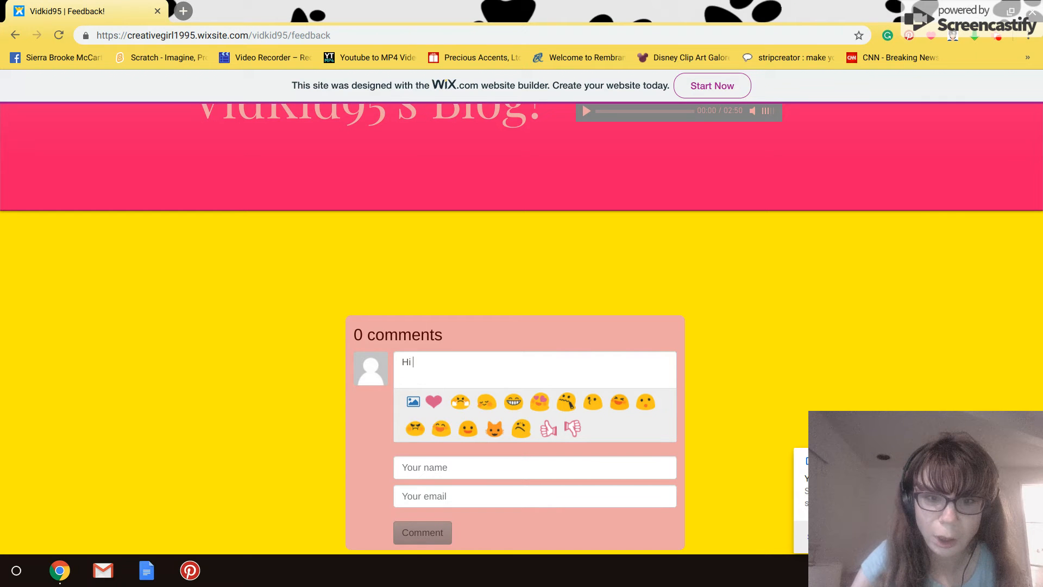
type("good")
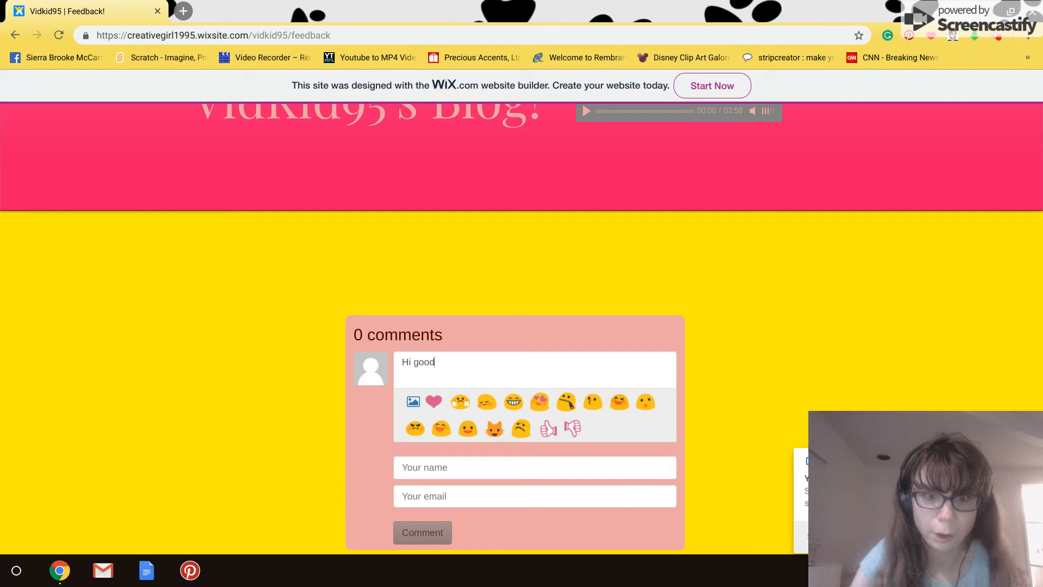
type("blog")
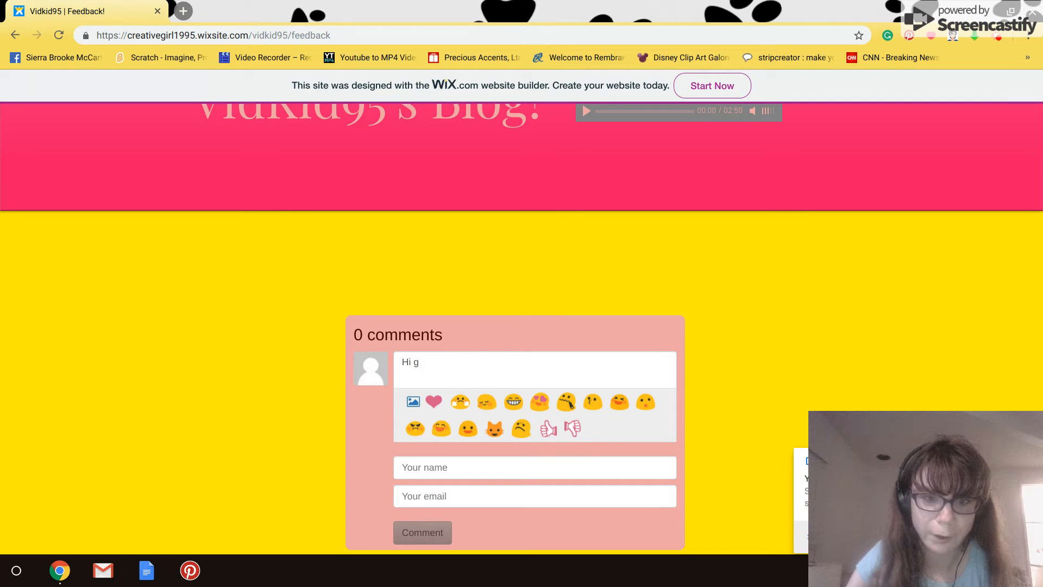
type("reat")
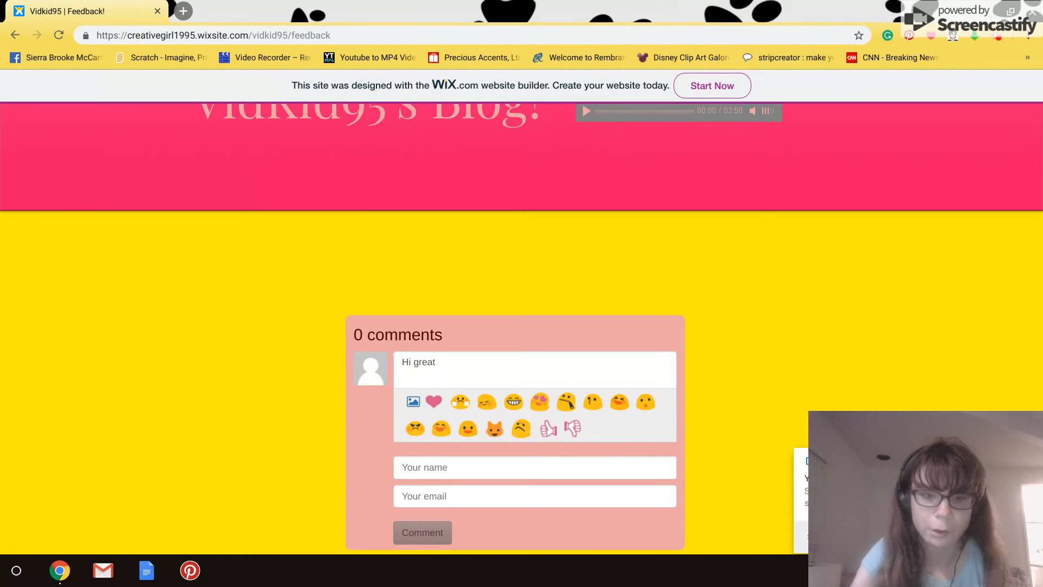
type("blog")
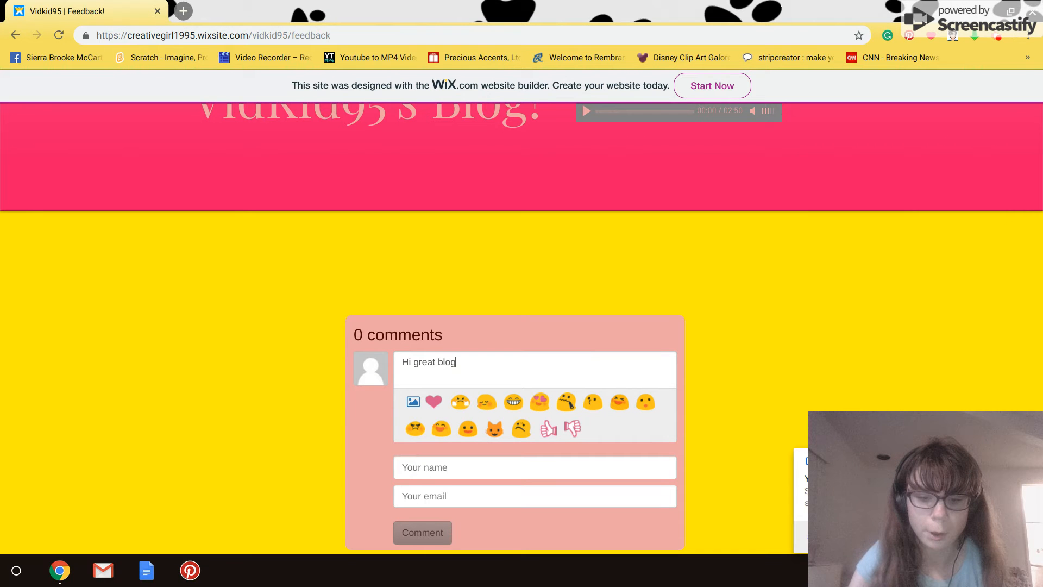
type("!!!")
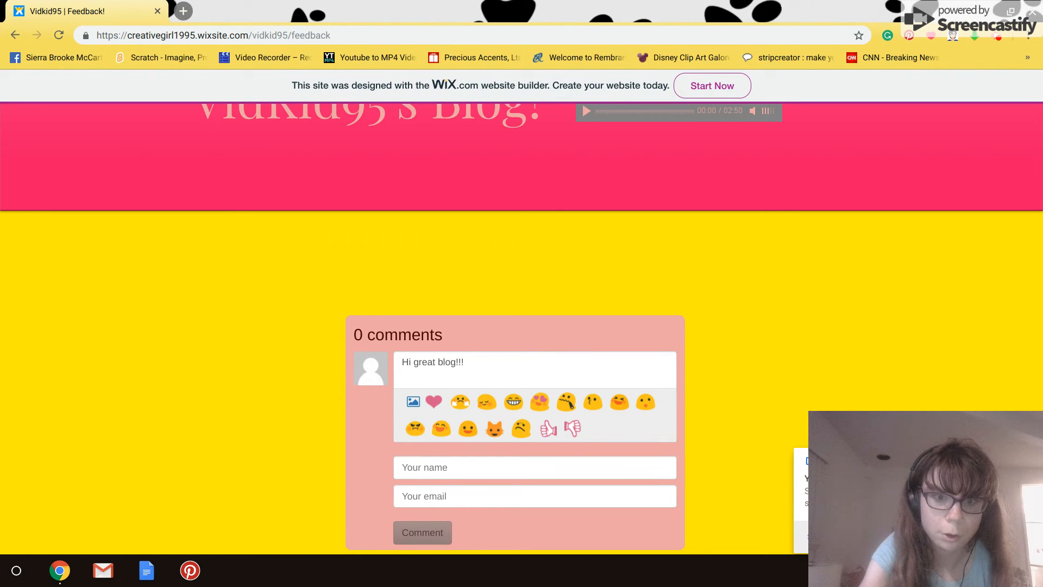
left_click(533, 467)
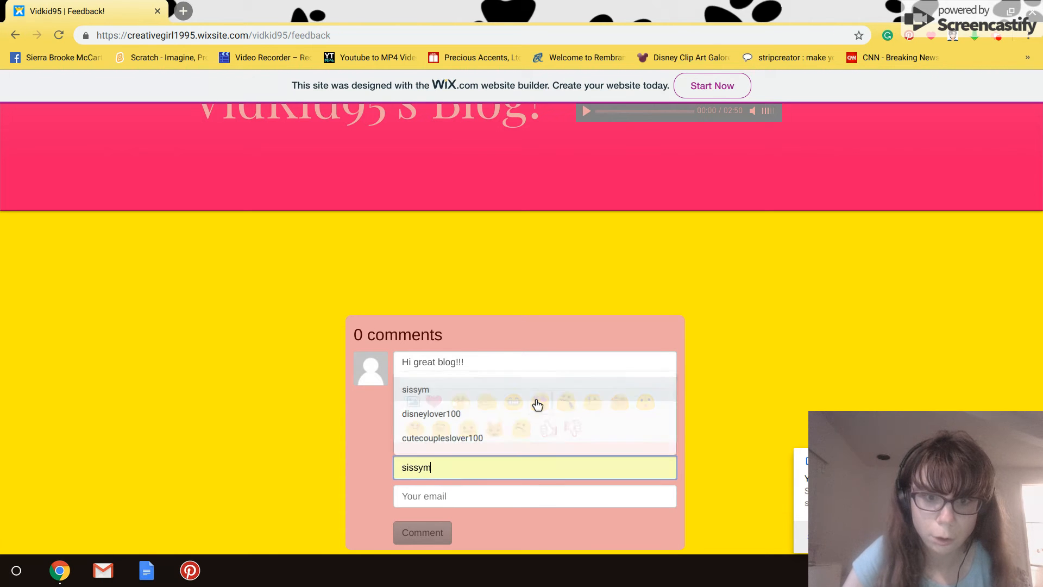
- Fill in the name, add grin, thumbs-up and heart emoji, and post the comment
left_click(534, 496)
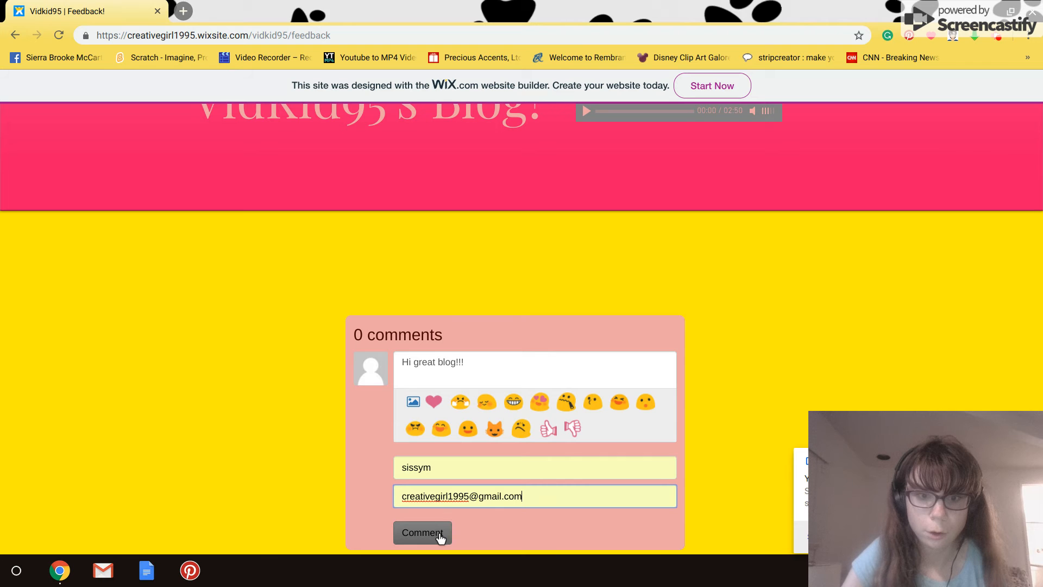
left_click(513, 400)
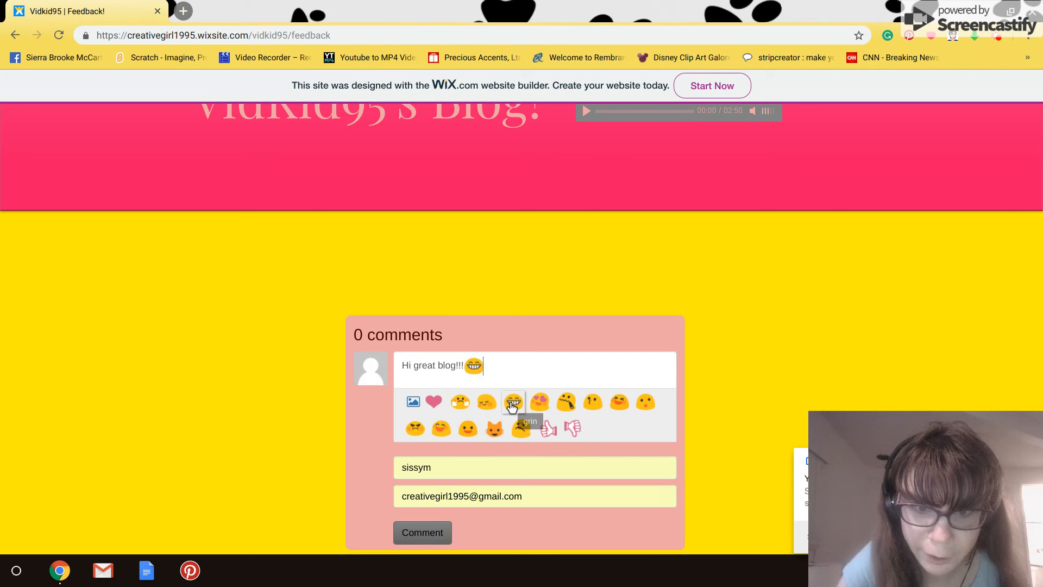
left_click(548, 428)
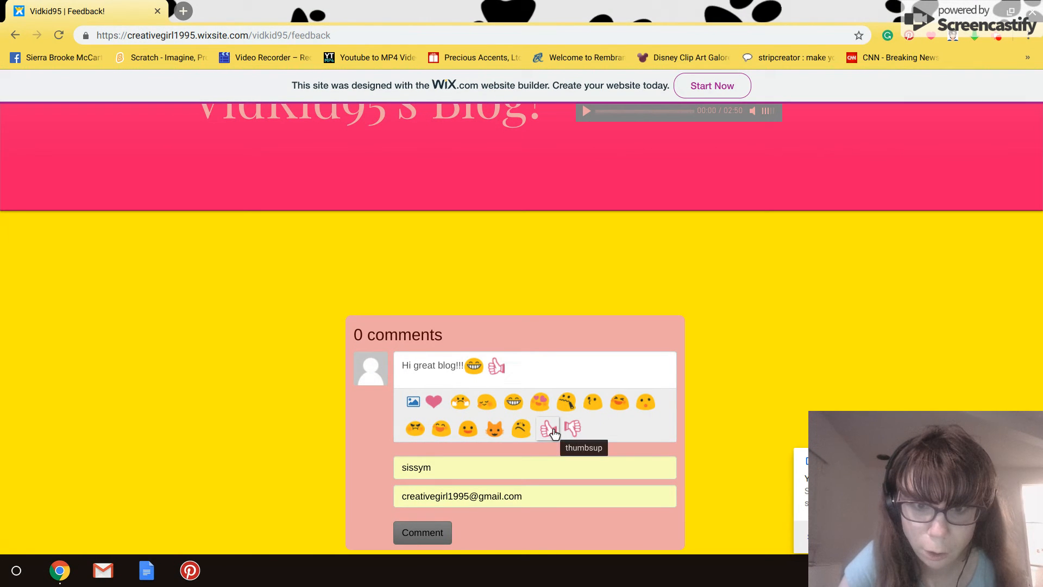
left_click(433, 401)
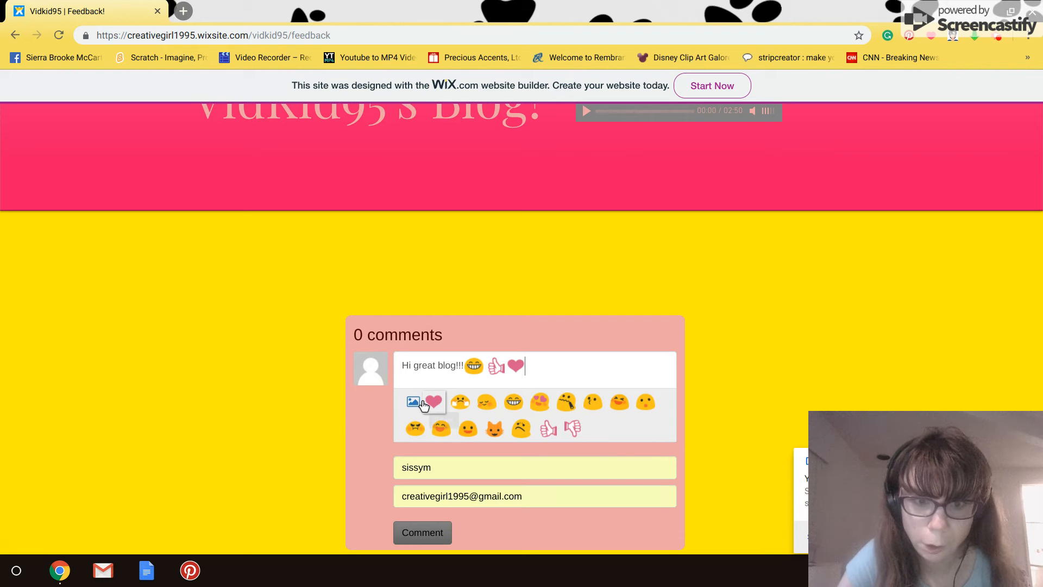
mouse_move(413, 403)
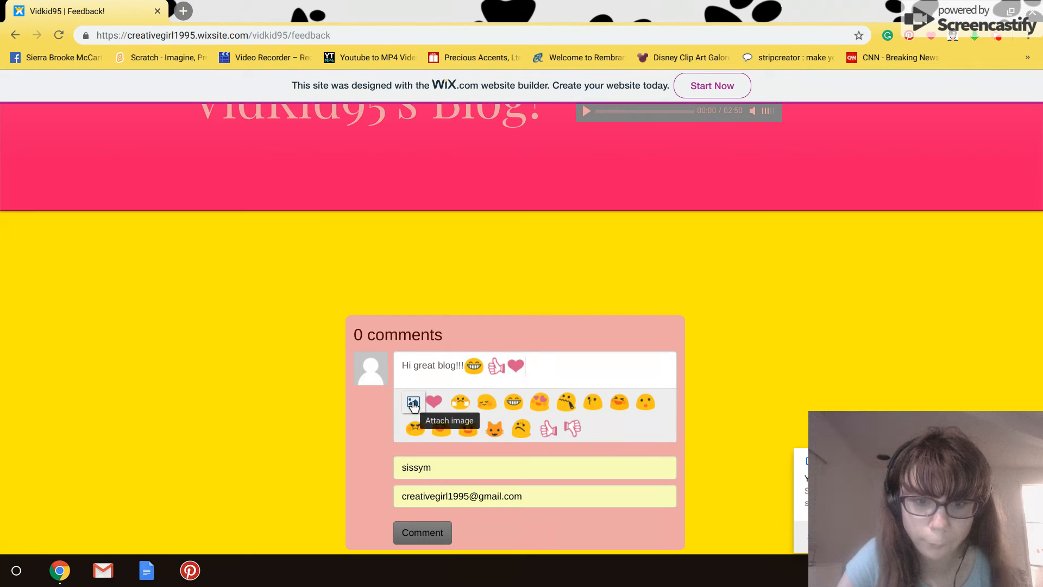
left_click(422, 532)
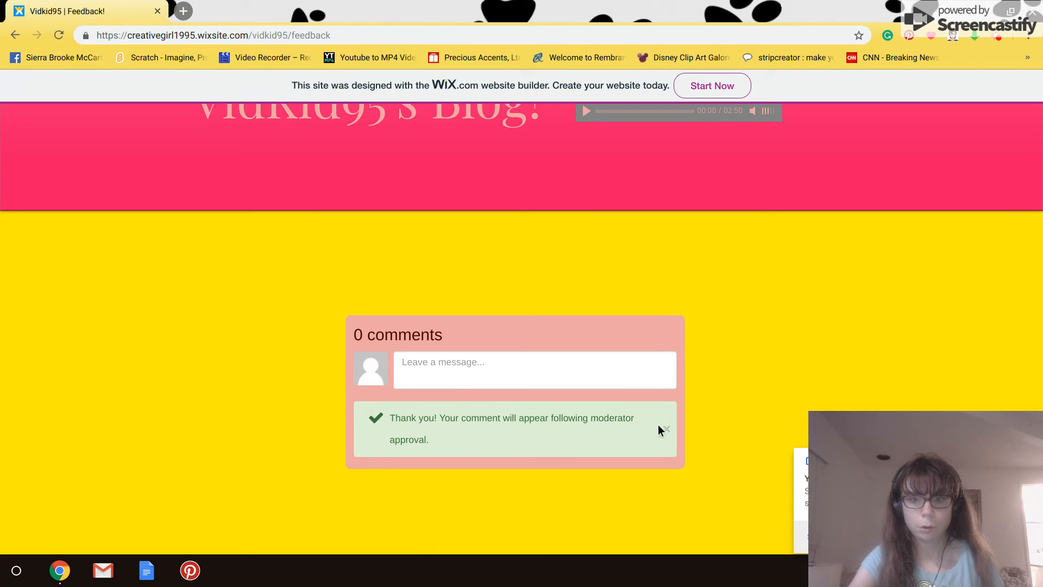
- Dismiss the green moderator-approval notice and scroll the Feedback page
left_click(665, 430)
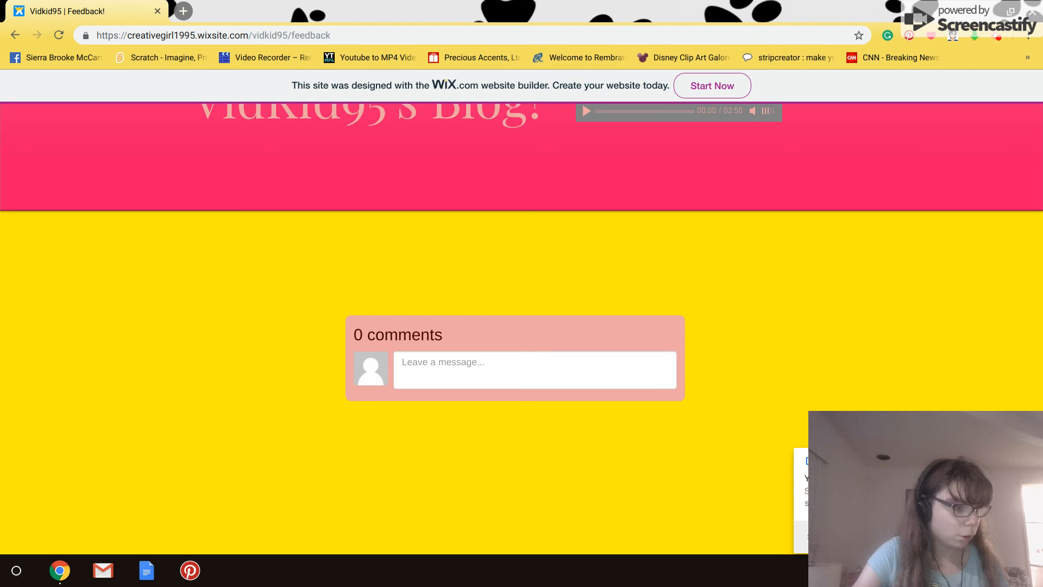
mouse_move(670, 446)
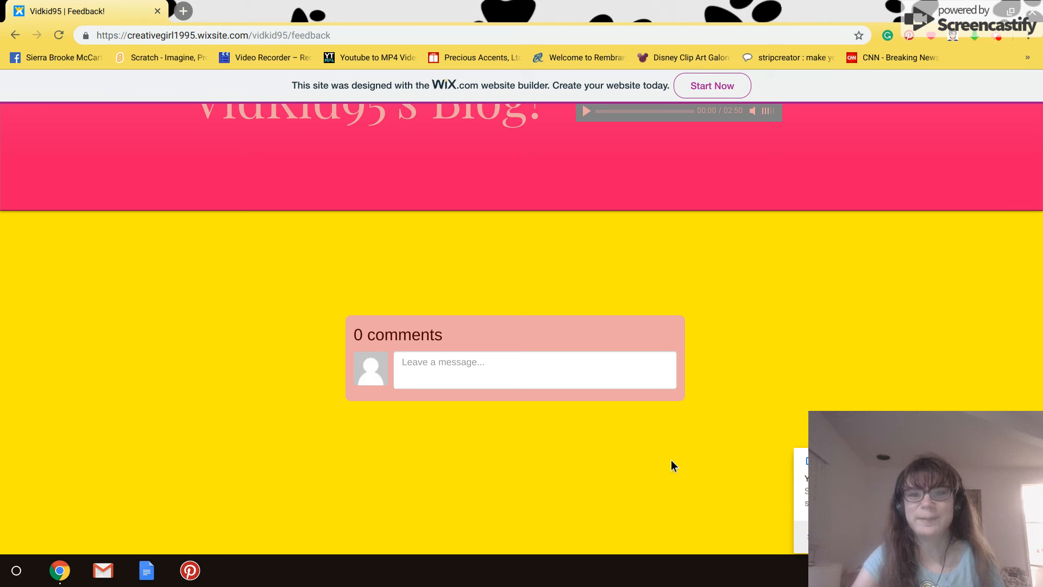
scroll("down", 3)
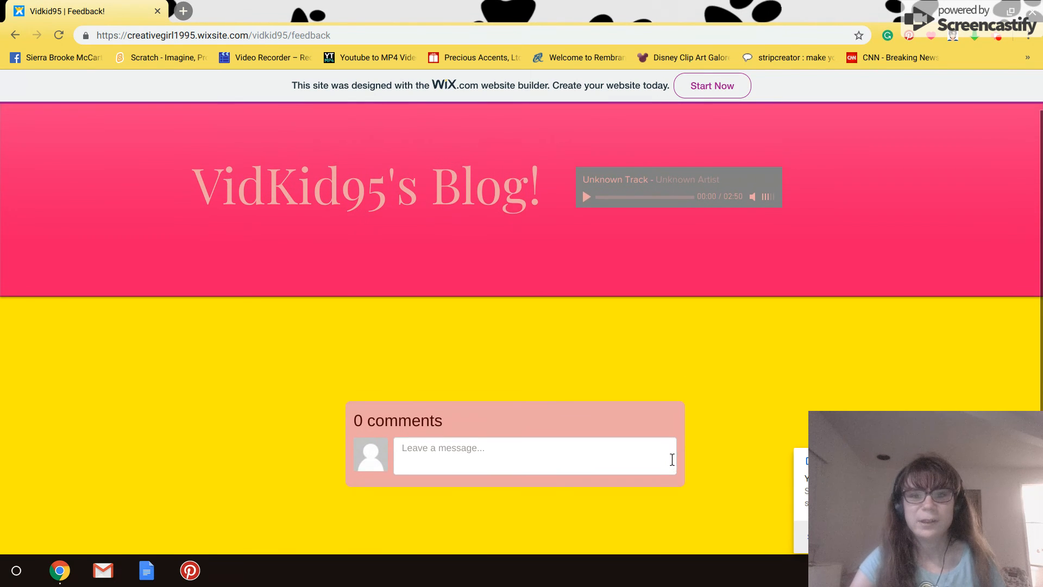